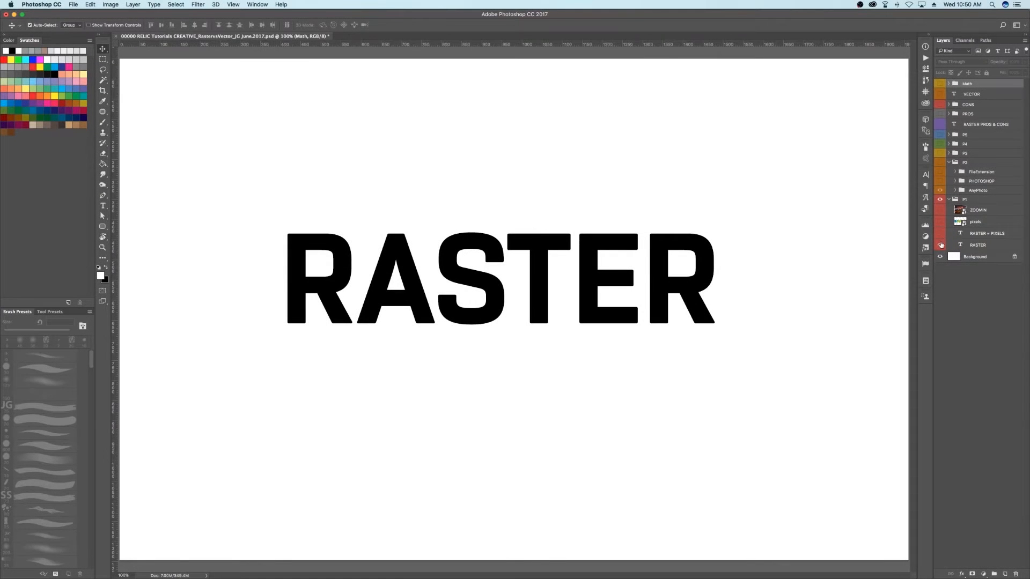
- Hide the RASTER title and show the .JPG, .PNG, .BMP, .PSD, .TIFF, .GIF slide
{"action": "left_click", "coordinate": [940, 233]}
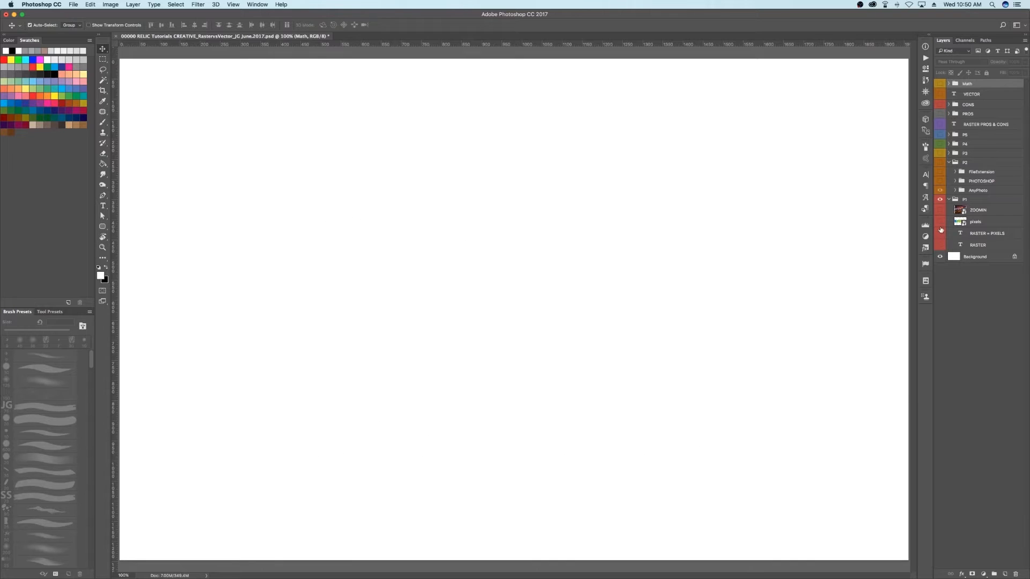
{"action": "left_click", "coordinate": [939, 221]}
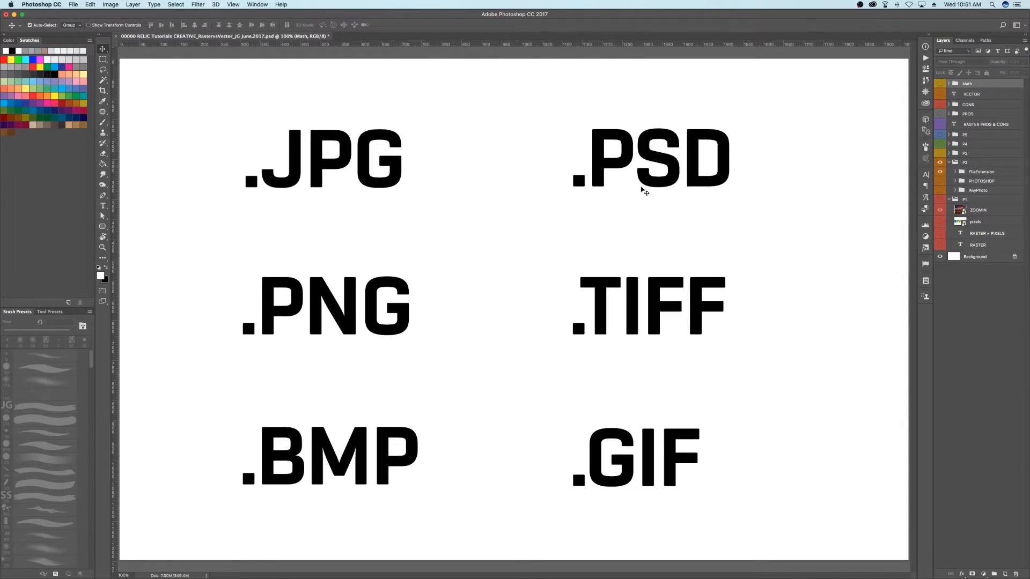
{"action": "mouse_move", "coordinate": [728, 214]}
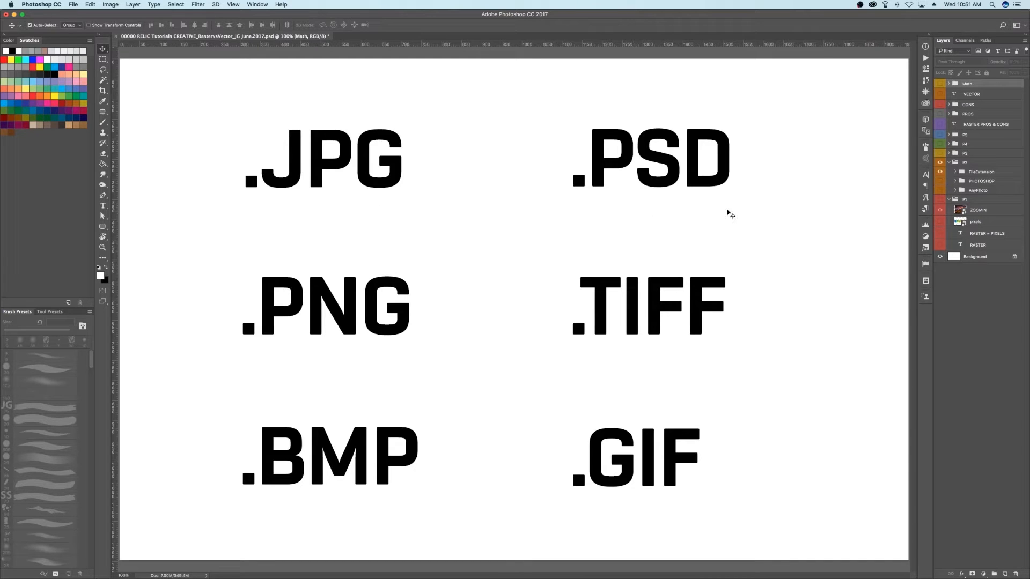
{"action": "mouse_move", "coordinate": [443, 370]}
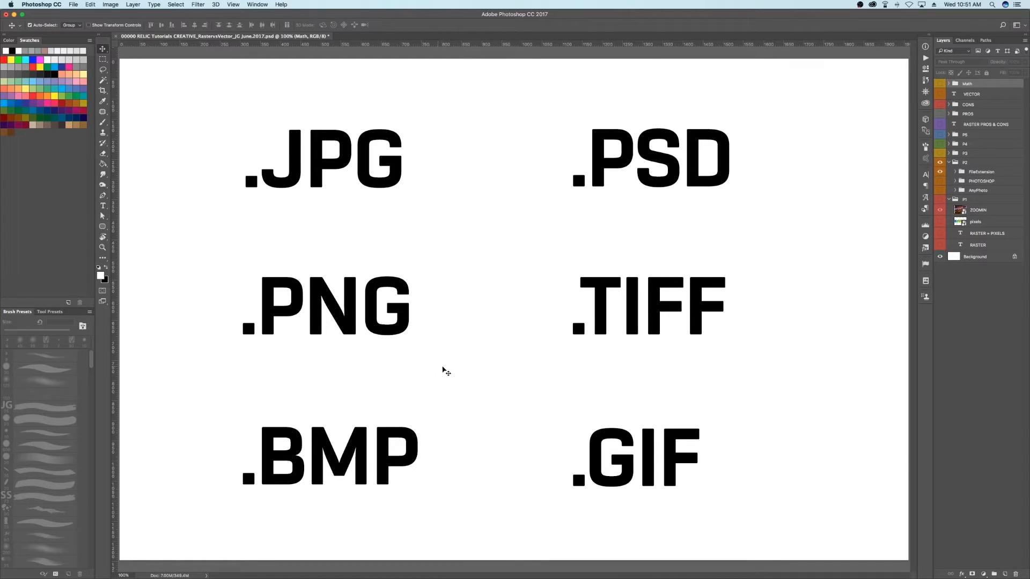
{"action": "mouse_move", "coordinate": [725, 502]}
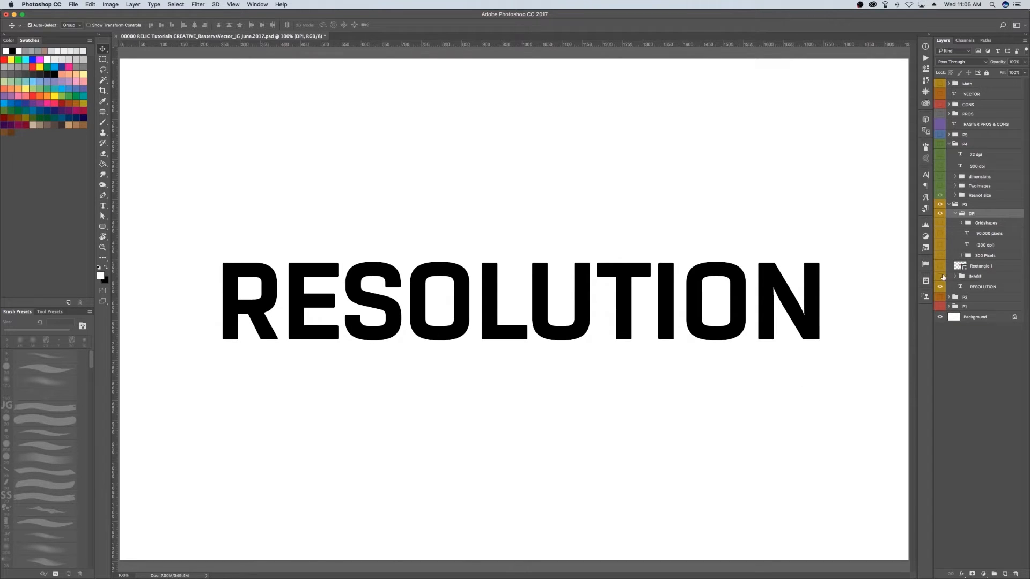
{"action": "mouse_move", "coordinate": [941, 276]}
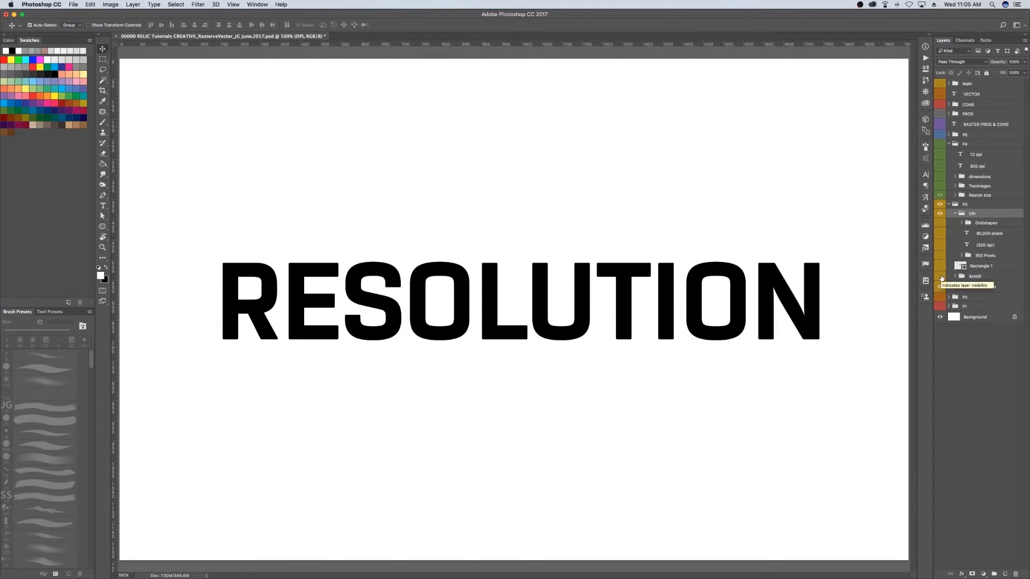
- Turn on the mountain photo, (300 dpi), 90,000 pixels and 300 Pixels layers
{"action": "left_click", "coordinate": [940, 276]}
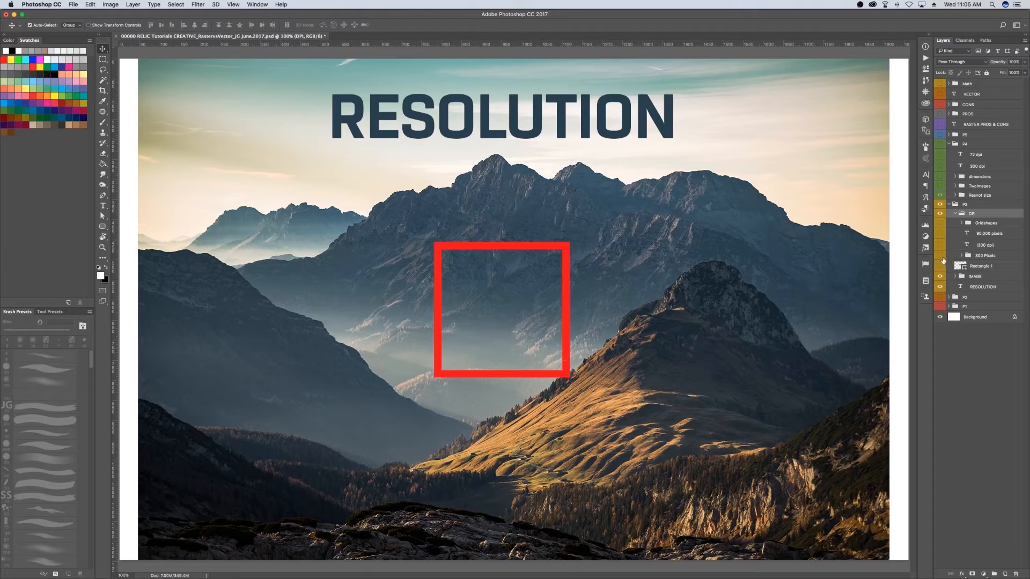
{"action": "left_click", "coordinate": [940, 245]}
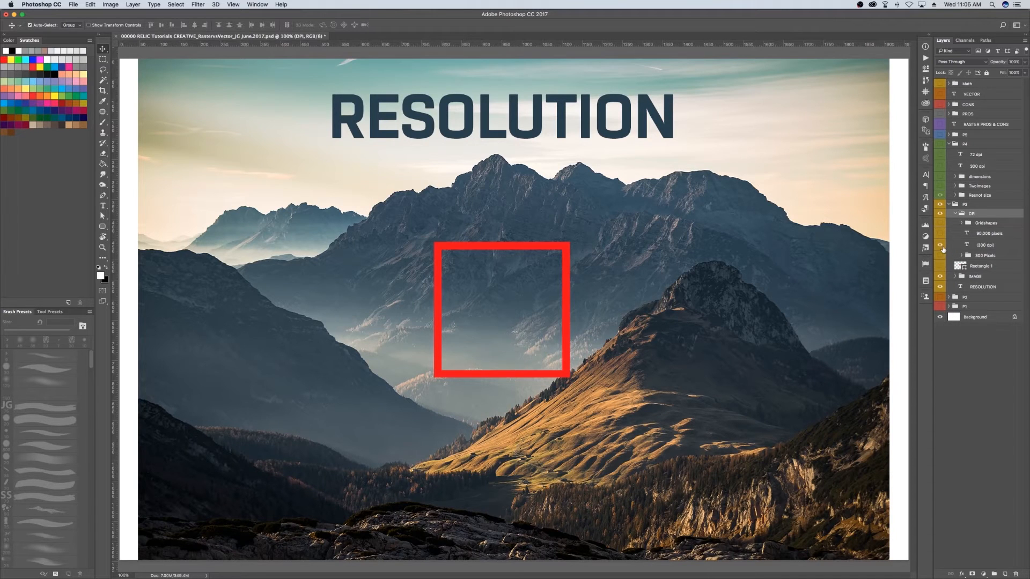
{"action": "left_click", "coordinate": [941, 245]}
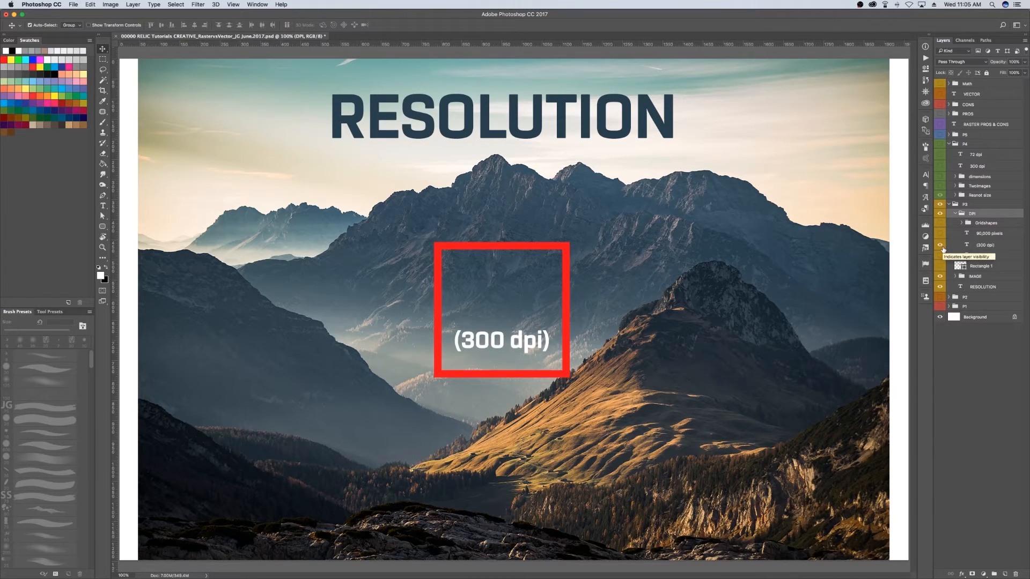
{"action": "left_click", "coordinate": [941, 255]}
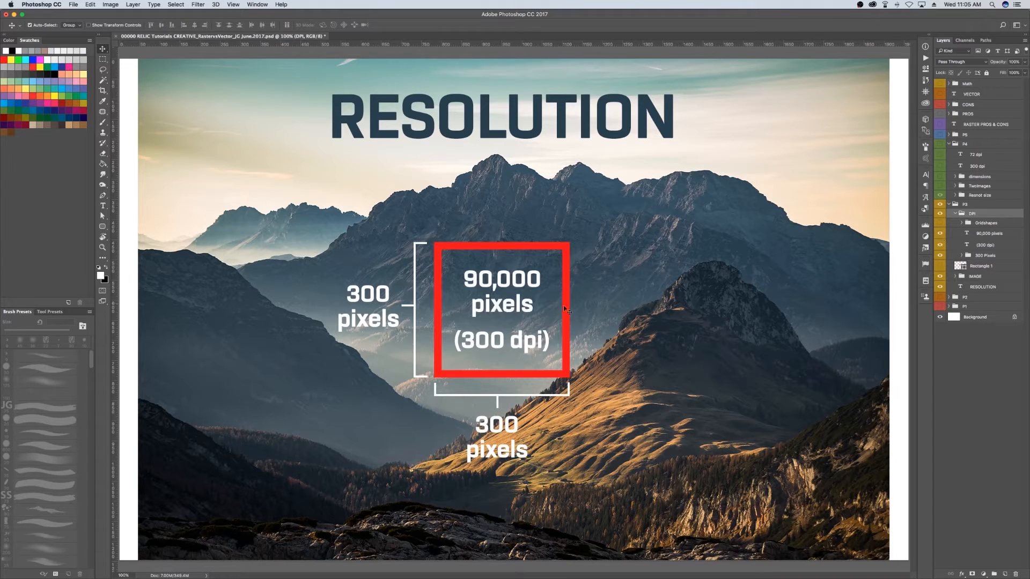
{"action": "mouse_move", "coordinate": [530, 321]}
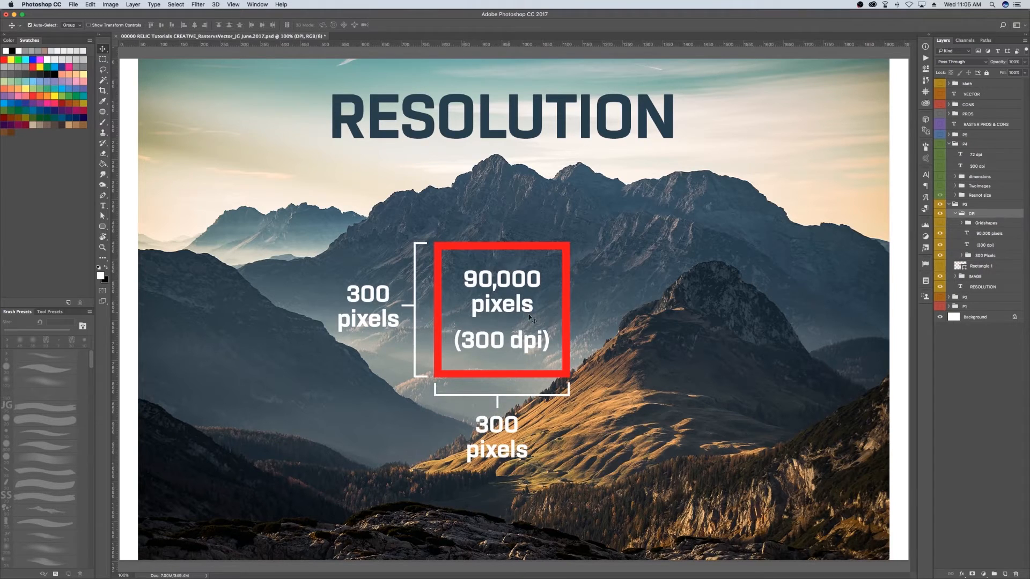
{"action": "mouse_move", "coordinate": [446, 313]}
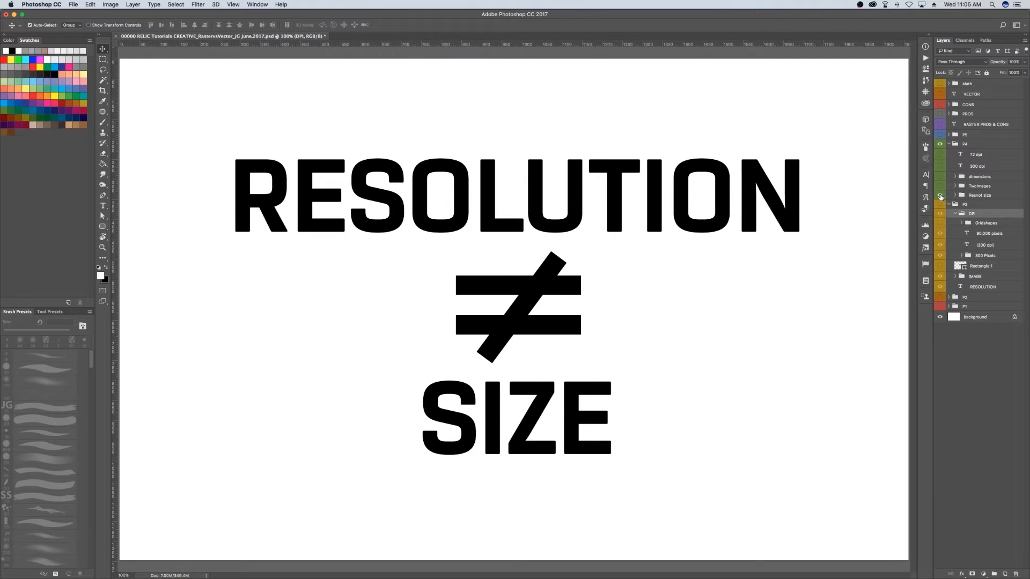
{"action": "mouse_move", "coordinate": [940, 196]}
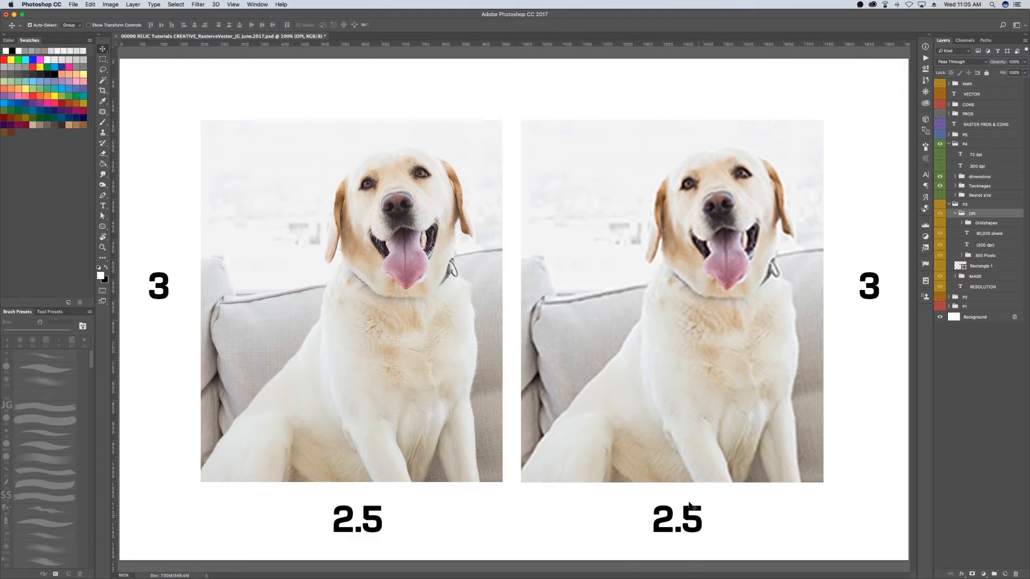
{"action": "mouse_move", "coordinate": [172, 248]}
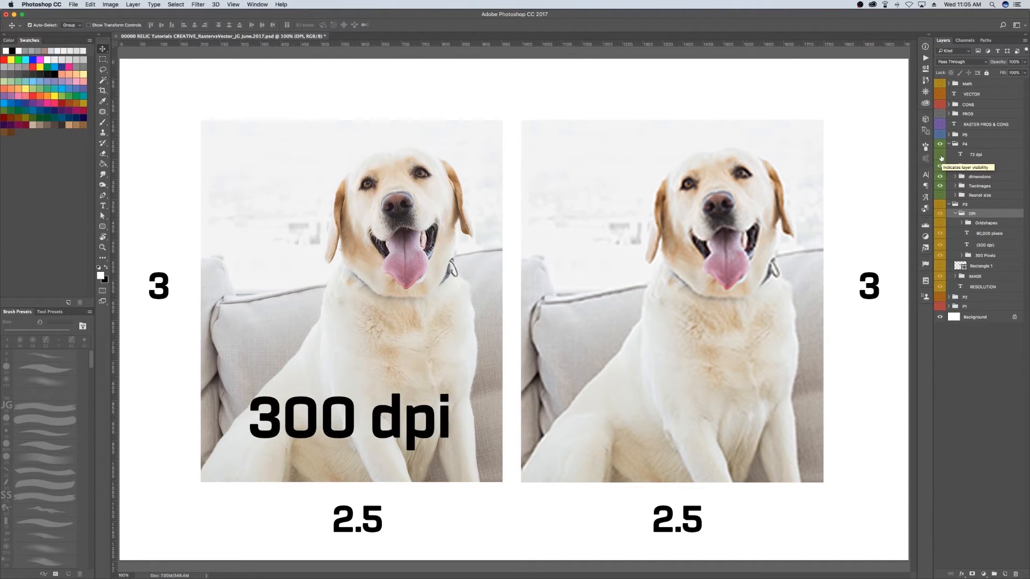
- Toggle off the resolution slide group, leaving a blank white canvas
{"action": "left_click", "coordinate": [939, 155]}
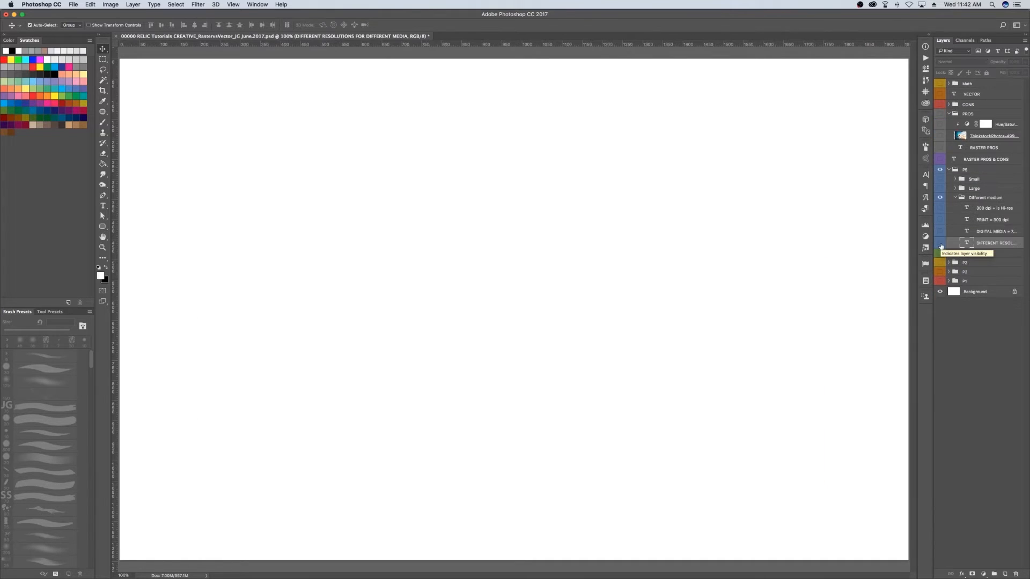
- Reveal the media resolutions title, the 72 dpi digital media line, and the large low-res tree
{"action": "left_click", "coordinate": [940, 242]}
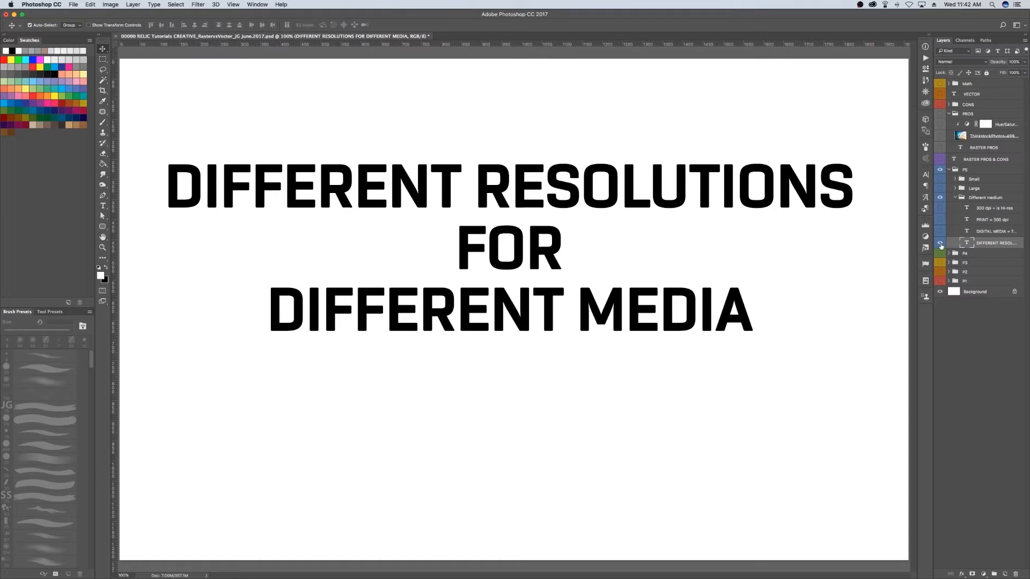
{"action": "left_click", "coordinate": [940, 243]}
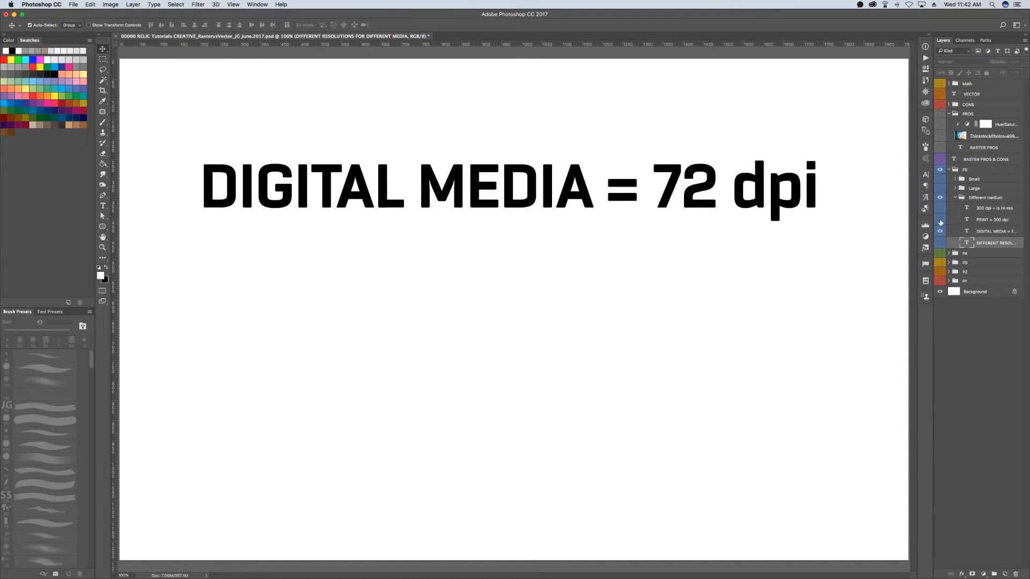
{"action": "mouse_move", "coordinate": [940, 230]}
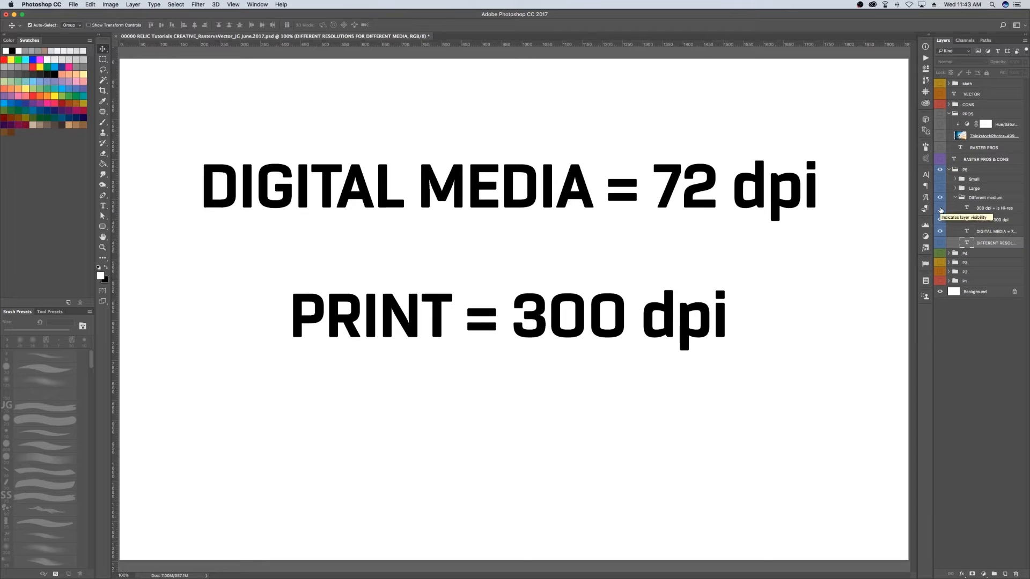
{"action": "left_click", "coordinate": [940, 208]}
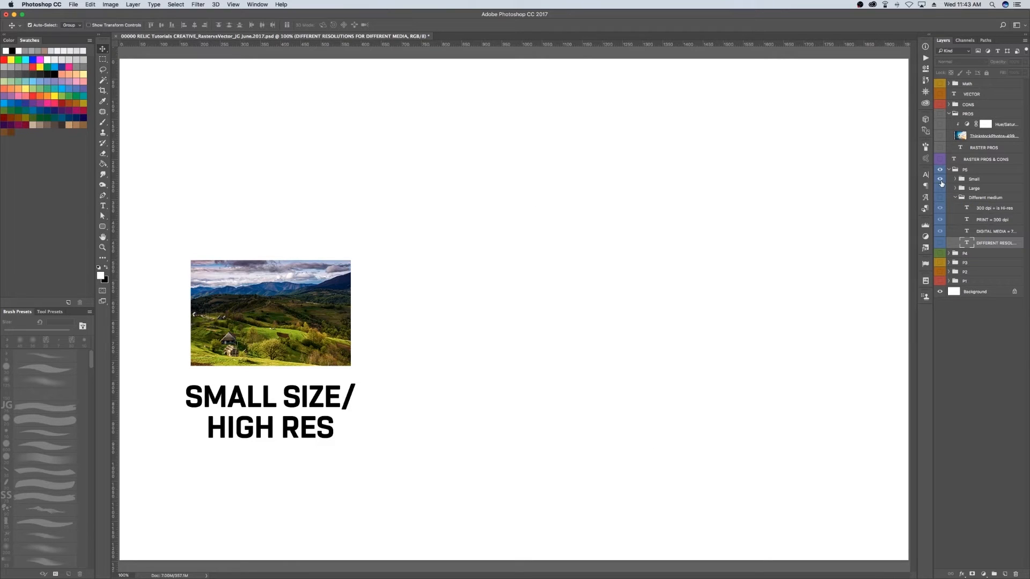
{"action": "left_click", "coordinate": [939, 188]}
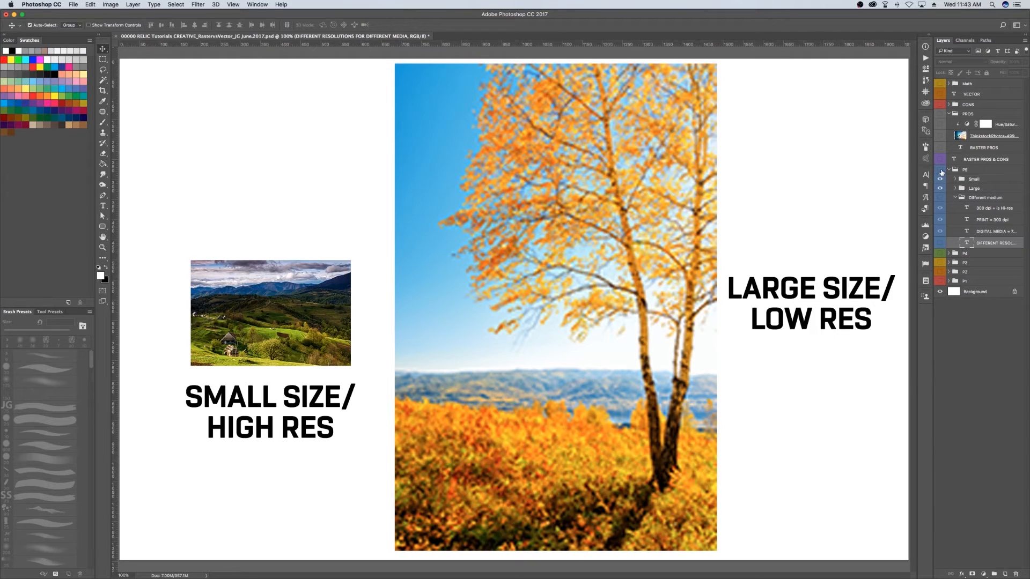
- Show the RASTER PROS & CONS title layer
{"action": "left_click", "coordinate": [940, 159]}
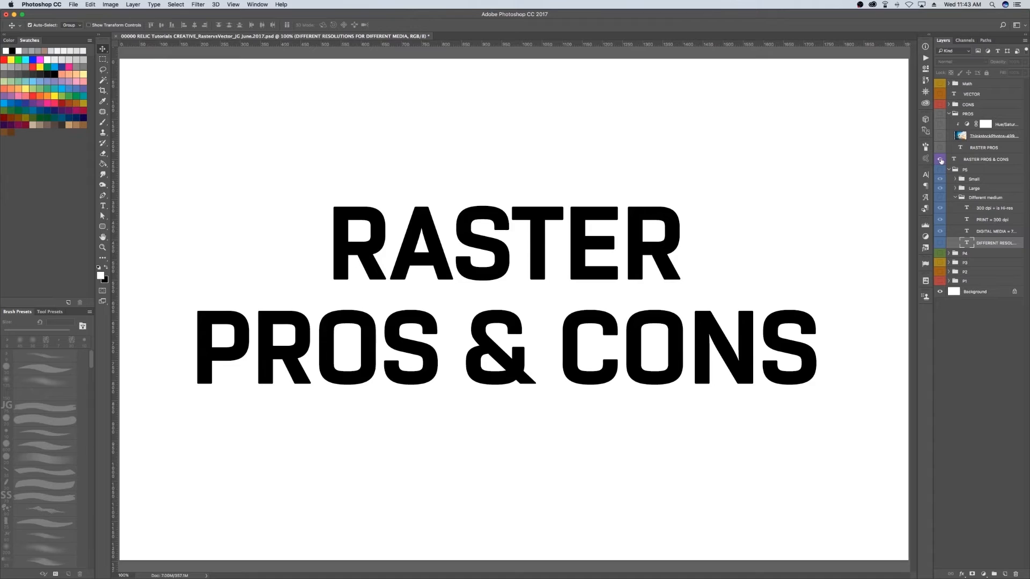
{"action": "mouse_move", "coordinate": [939, 160]}
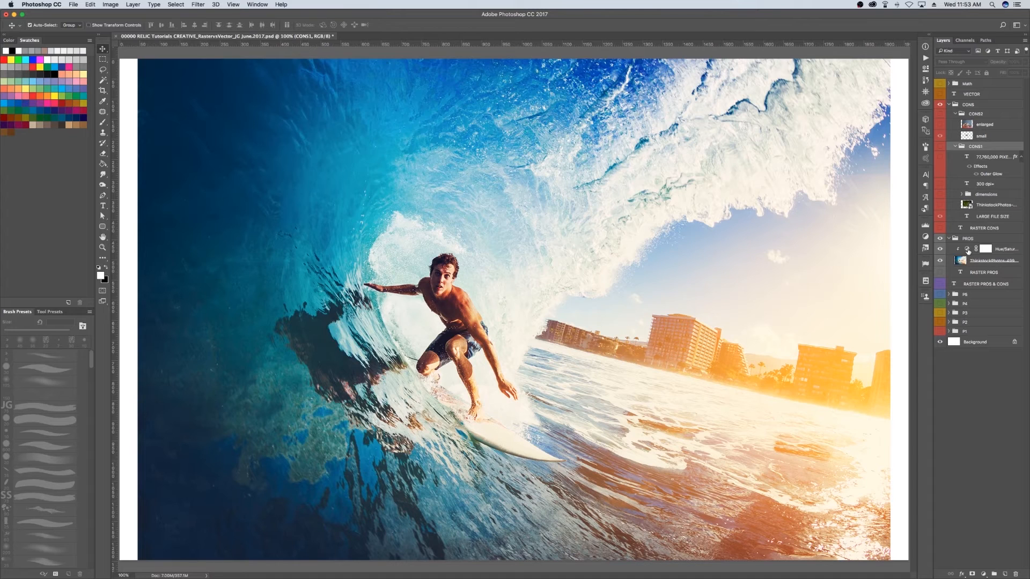
- Drag the surfer photo's Hue/Saturation hue slider through blue, purple-green and red-cyan schemes
{"action": "double_click", "coordinate": [969, 248]}
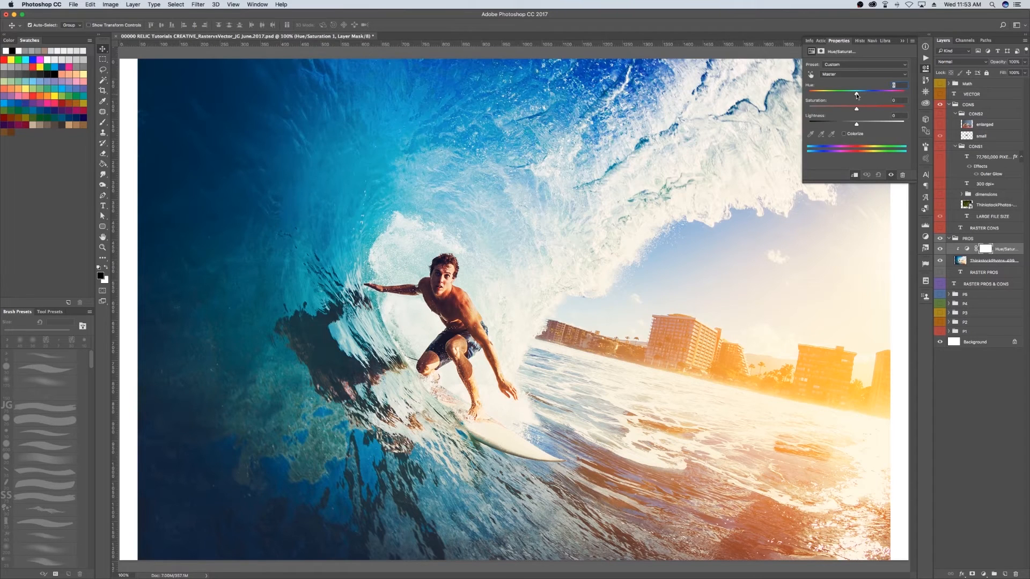
{"action": "left_click_drag", "start_coordinate": [856, 92], "coordinate": [872, 91]}
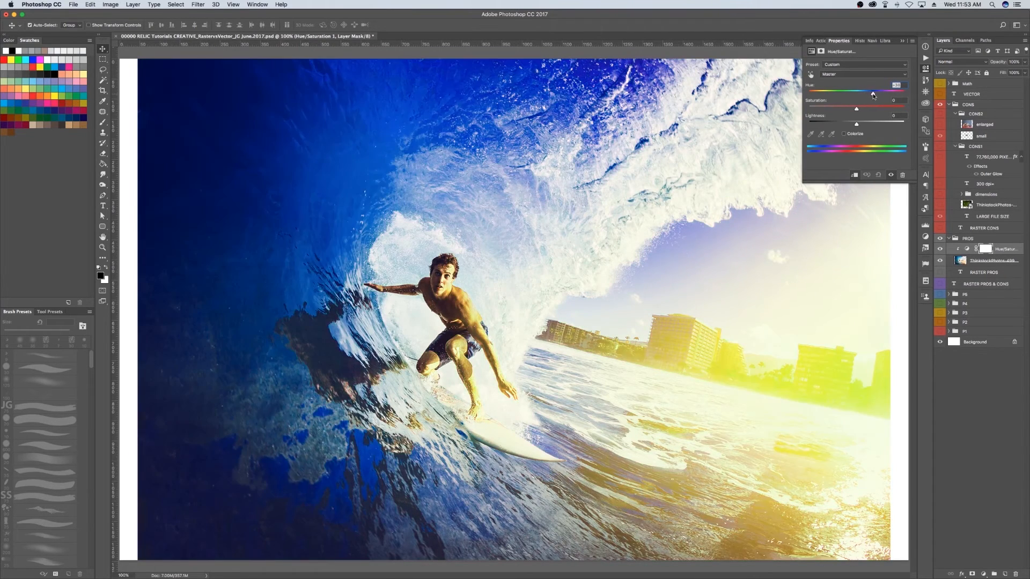
{"action": "left_click_drag", "start_coordinate": [872, 90], "coordinate": [886, 91]}
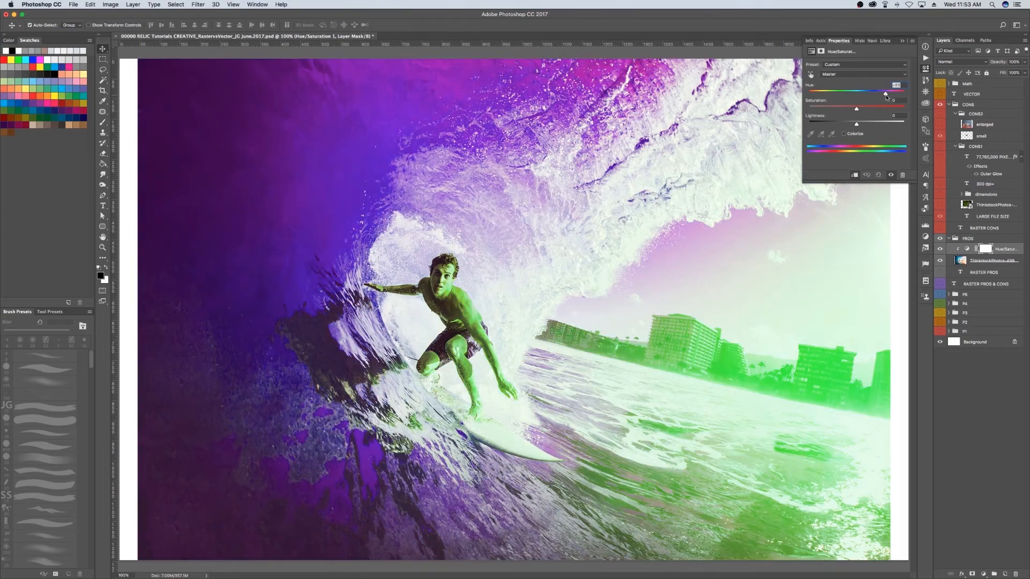
{"action": "left_click_drag", "start_coordinate": [886, 91], "coordinate": [898, 91]}
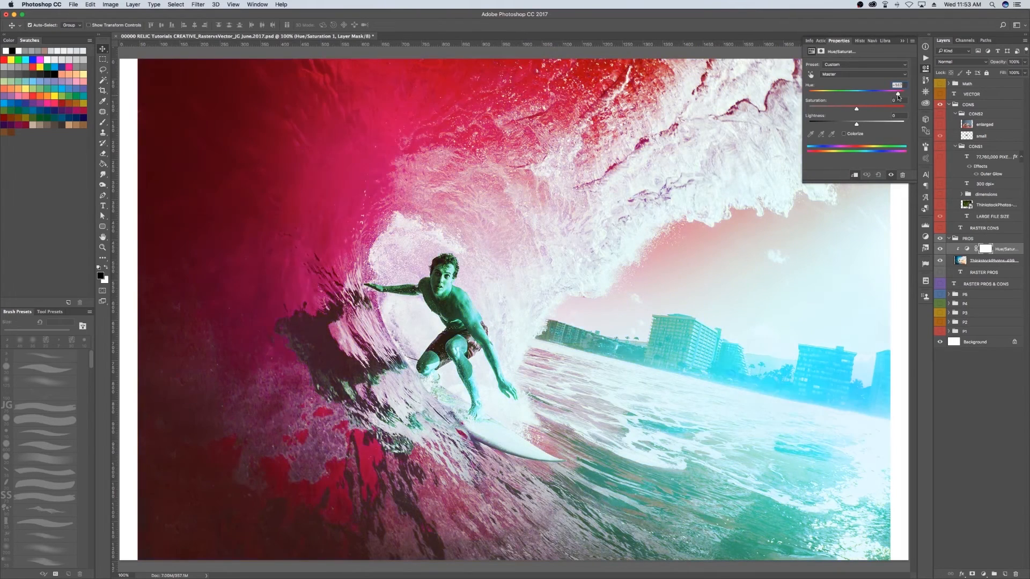
{"action": "left_click_drag", "start_coordinate": [897, 84], "coordinate": [910, 84]}
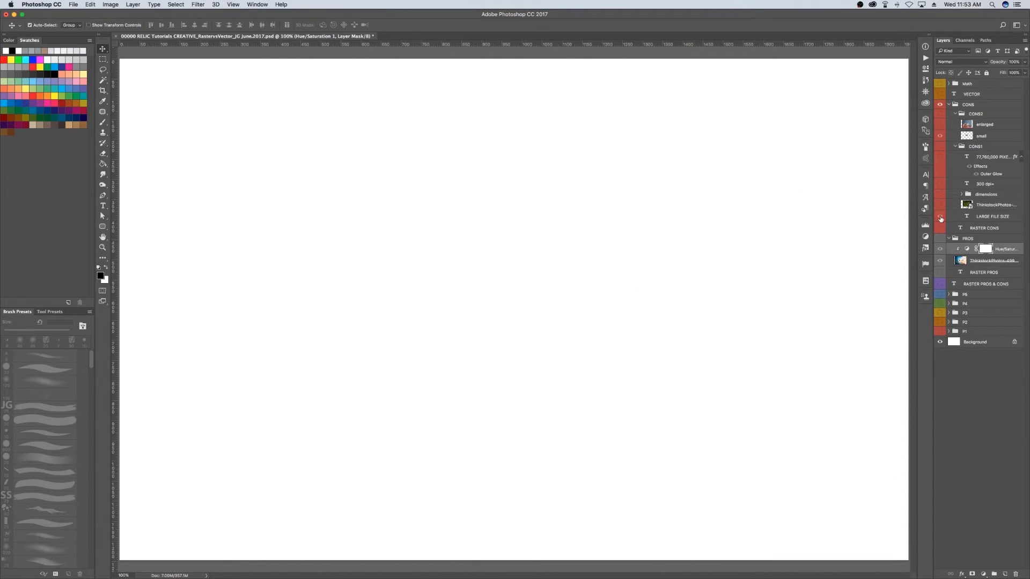
- Hide the LARGE FILE SIZE text, then show the forest photo and pixel count text
{"action": "left_click", "coordinate": [940, 217]}
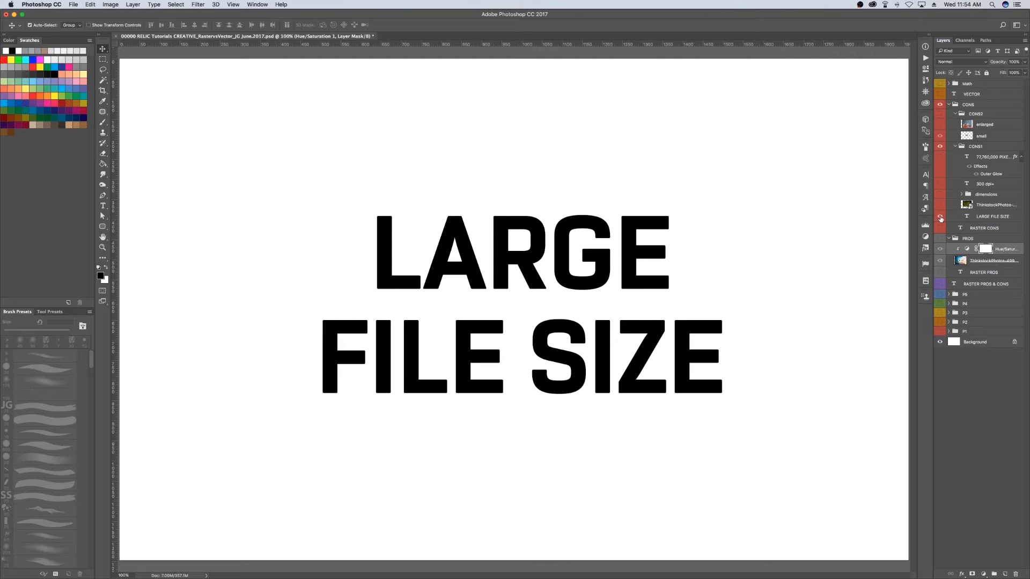
{"action": "left_click", "coordinate": [940, 216]}
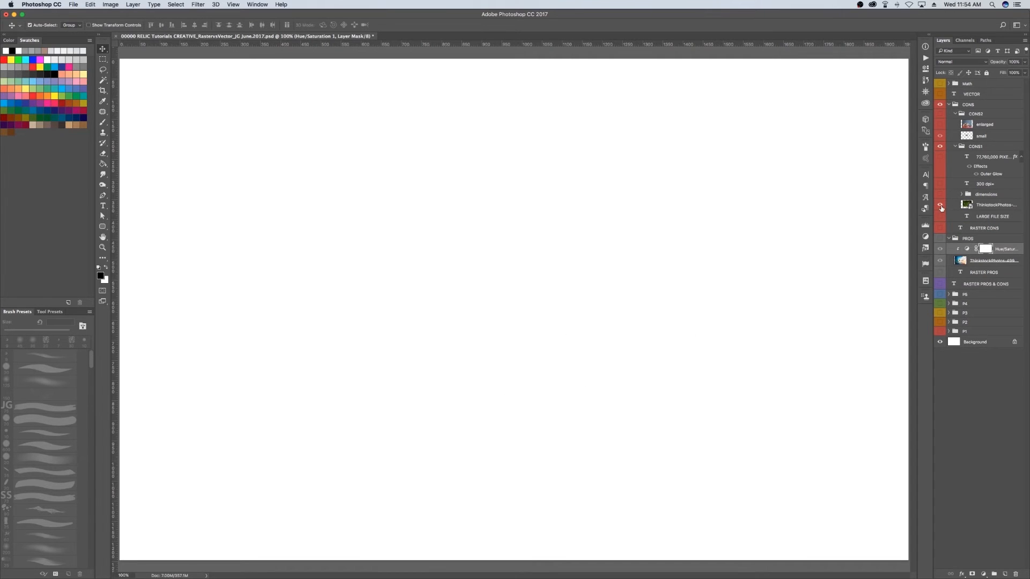
{"action": "left_click", "coordinate": [939, 204]}
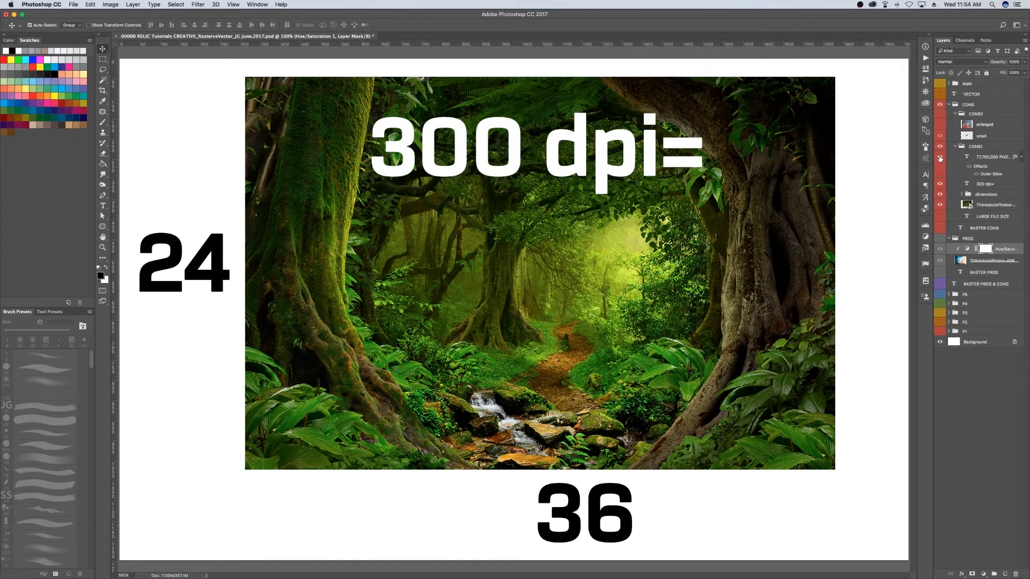
{"action": "left_click", "coordinate": [940, 157]}
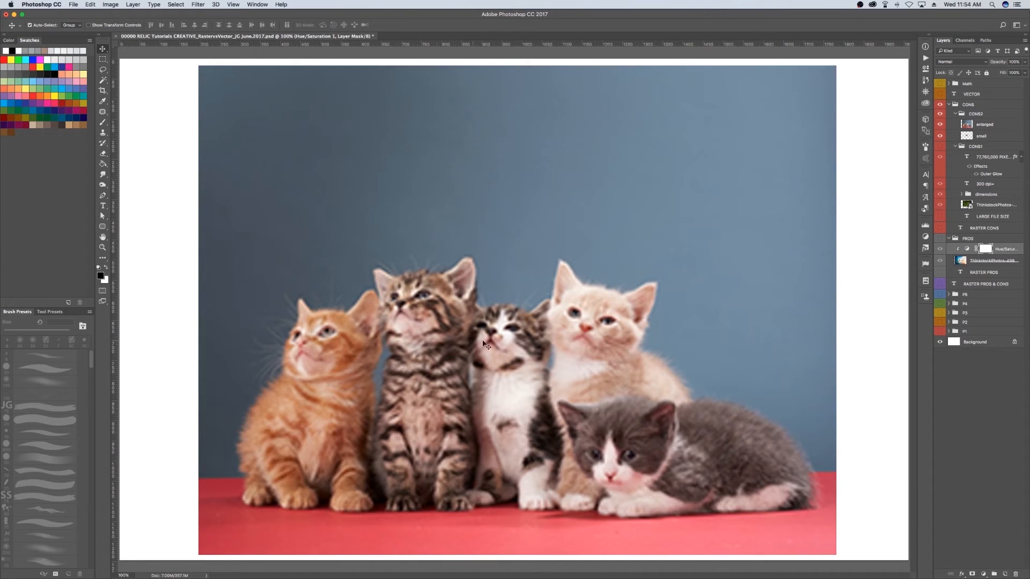
{"action": "mouse_move", "coordinate": [522, 298]}
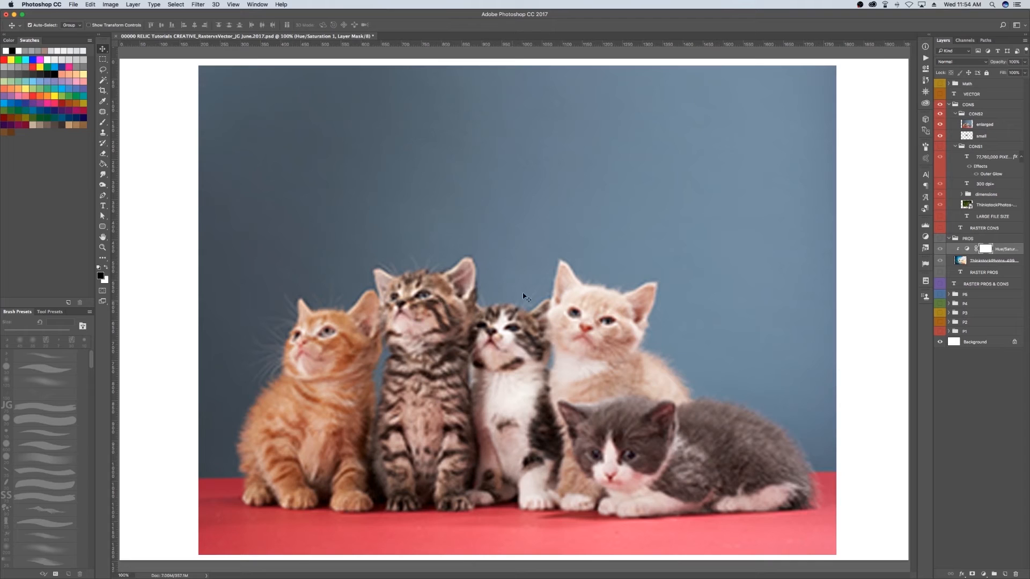
{"action": "mouse_move", "coordinate": [656, 487]}
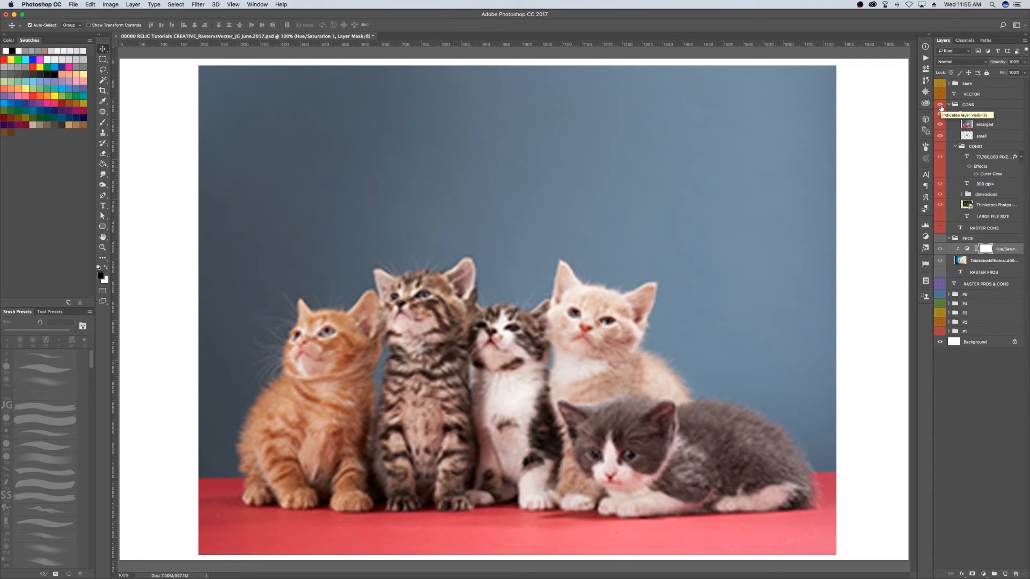
- Hide the CONS group, show the VECTOR title, then hide the MATH! graph slide
{"action": "left_click", "coordinate": [940, 106]}
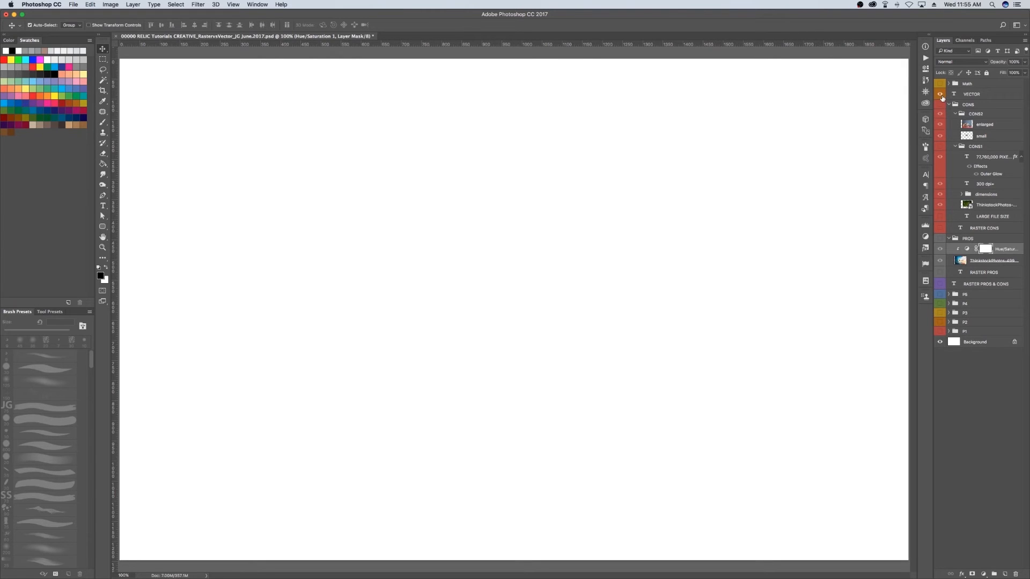
{"action": "left_click", "coordinate": [941, 94]}
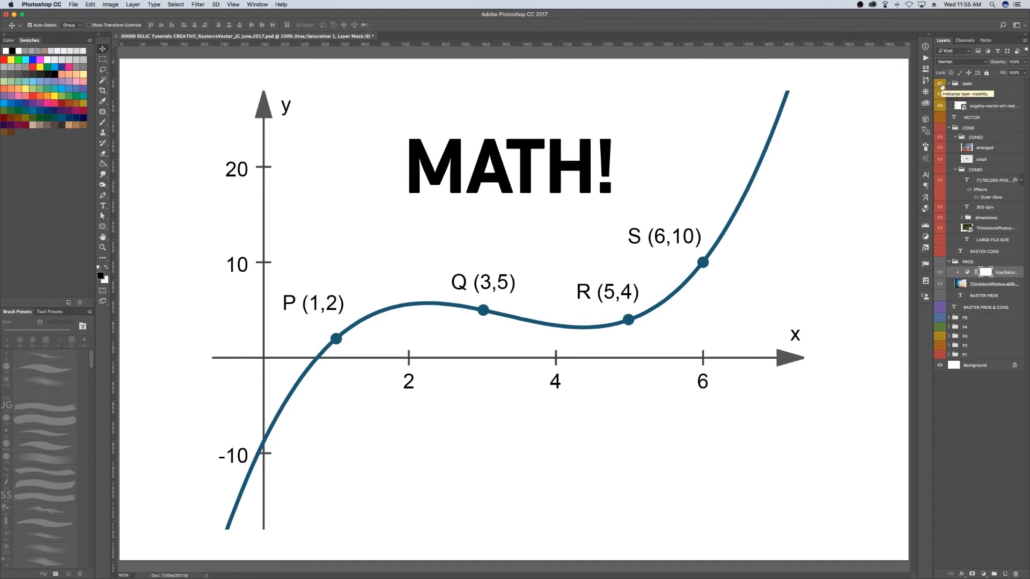
{"action": "left_click", "coordinate": [940, 84]}
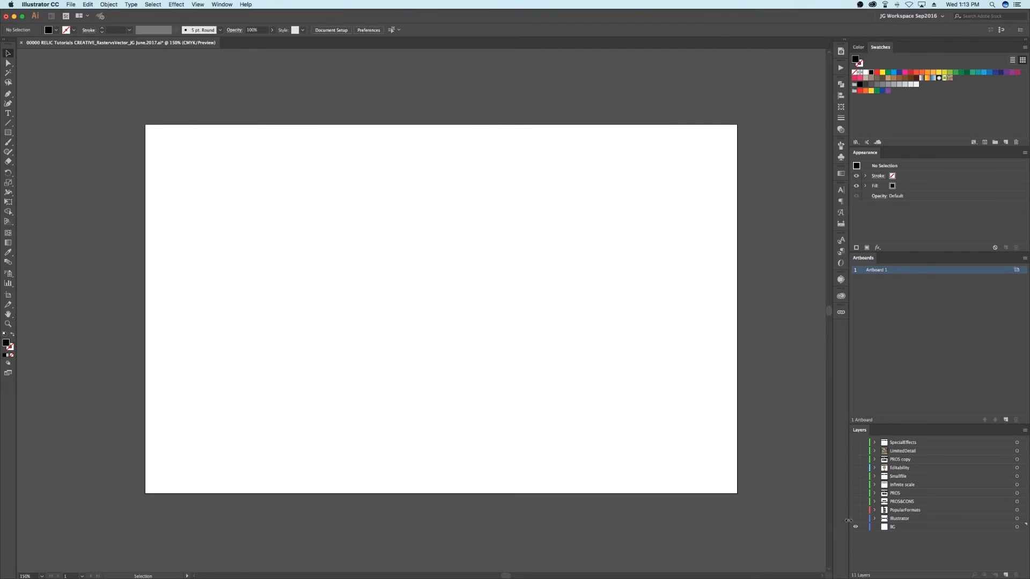
- Show the .AI, .EPS, .SVG, .PDF formats list, then swap it for the PROS&CONS title
{"action": "left_click", "coordinate": [856, 519]}
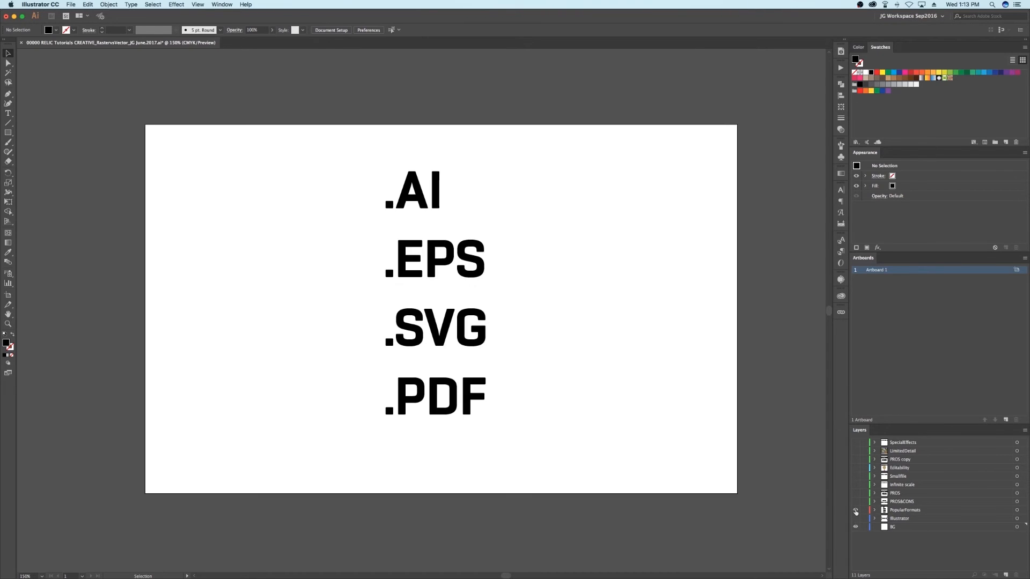
{"action": "left_click", "coordinate": [856, 510]}
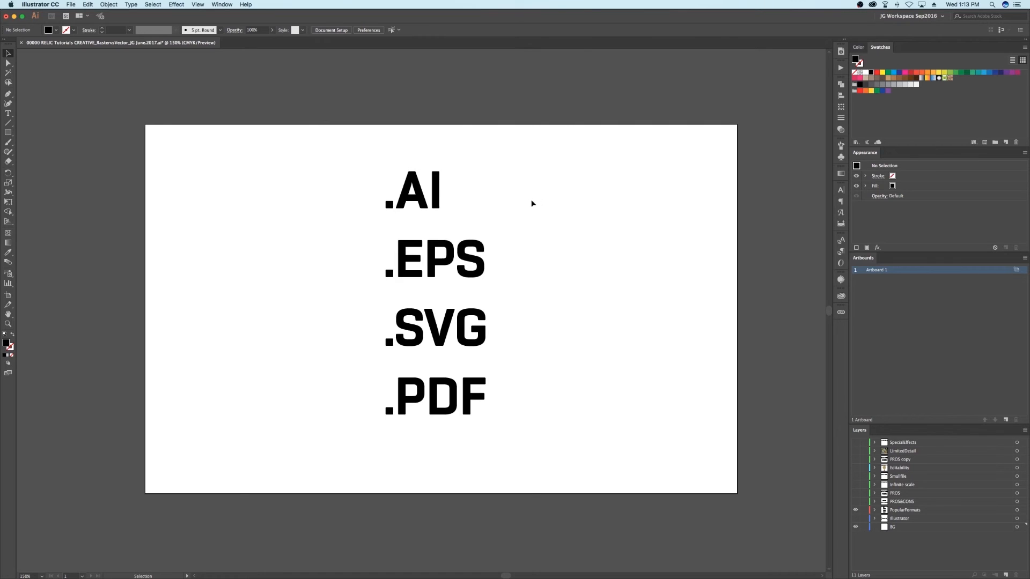
{"action": "mouse_move", "coordinate": [544, 330]}
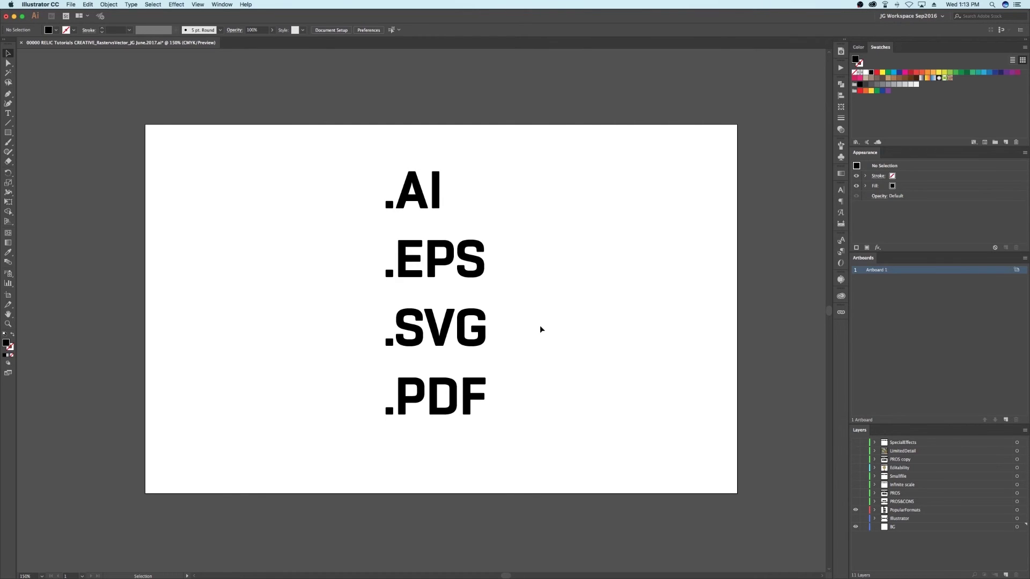
{"action": "left_click", "coordinate": [855, 501]}
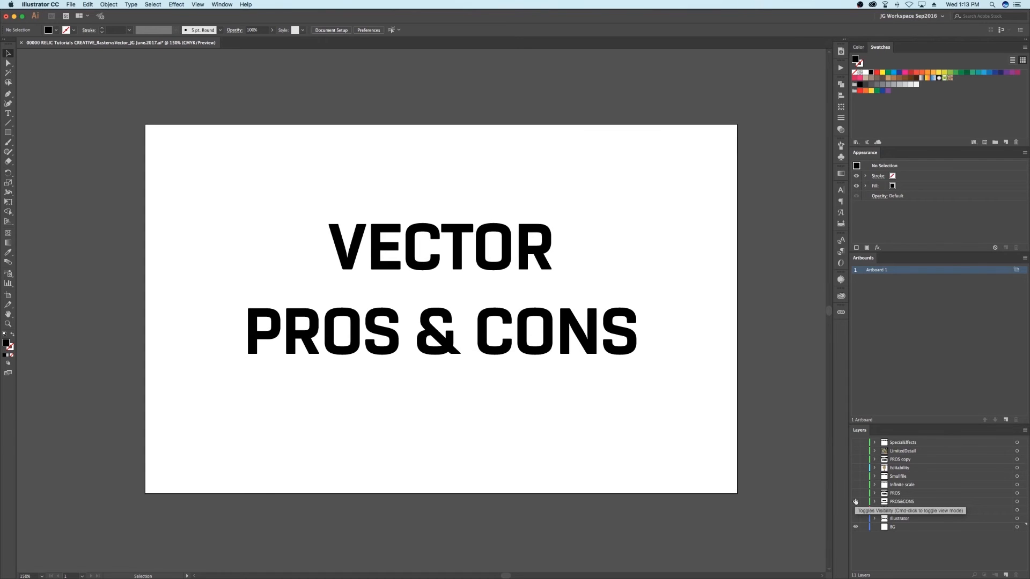
- Hide the PROS&CONS title and expand the Infinite scale layer
{"action": "left_click", "coordinate": [856, 502]}
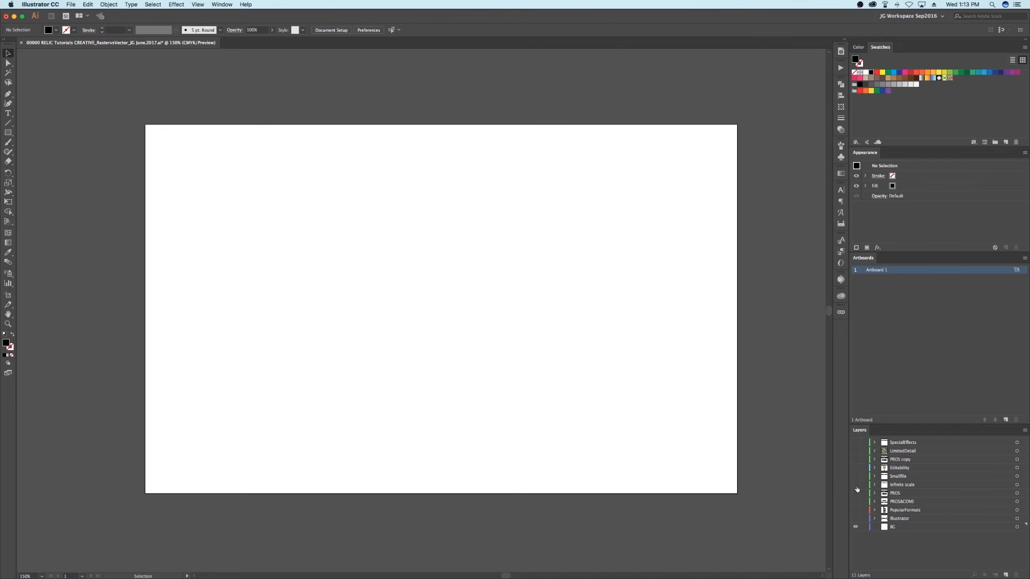
{"action": "left_click", "coordinate": [875, 485]}
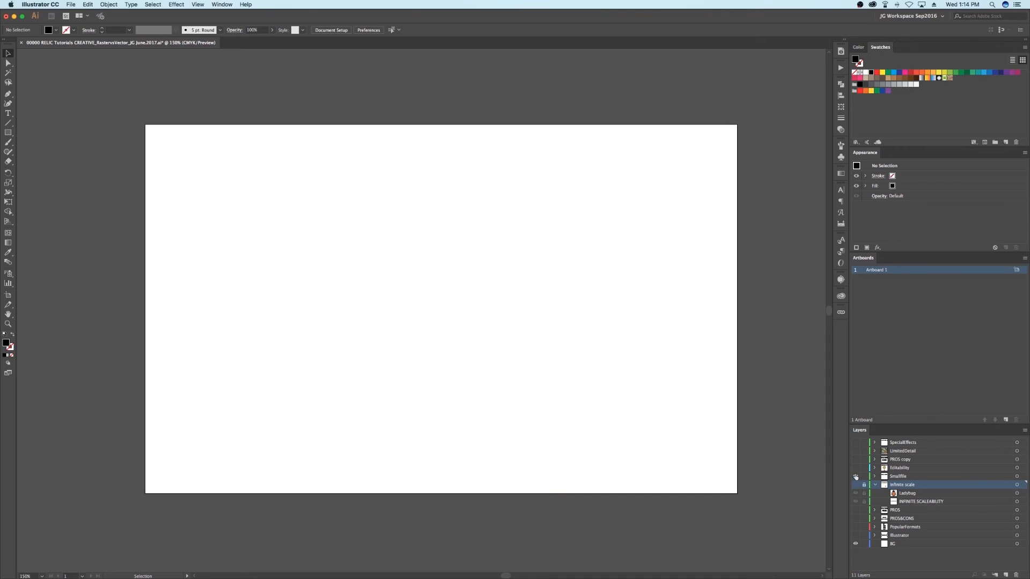
- Turn on the Smallfile layer to reveal the quadratic formula, figures, plane and badge
{"action": "left_click", "coordinate": [857, 476]}
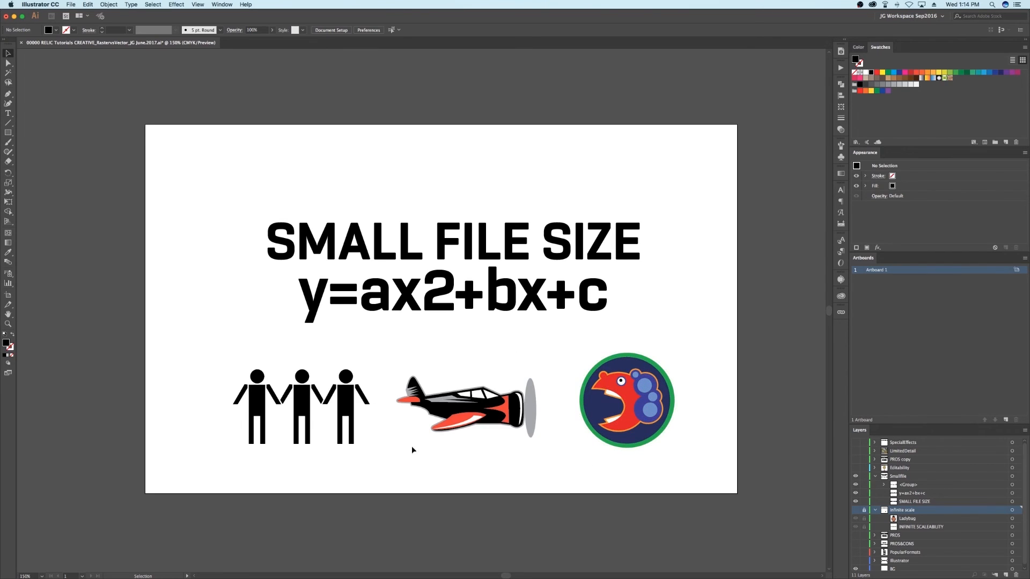
{"action": "mouse_move", "coordinate": [546, 415]}
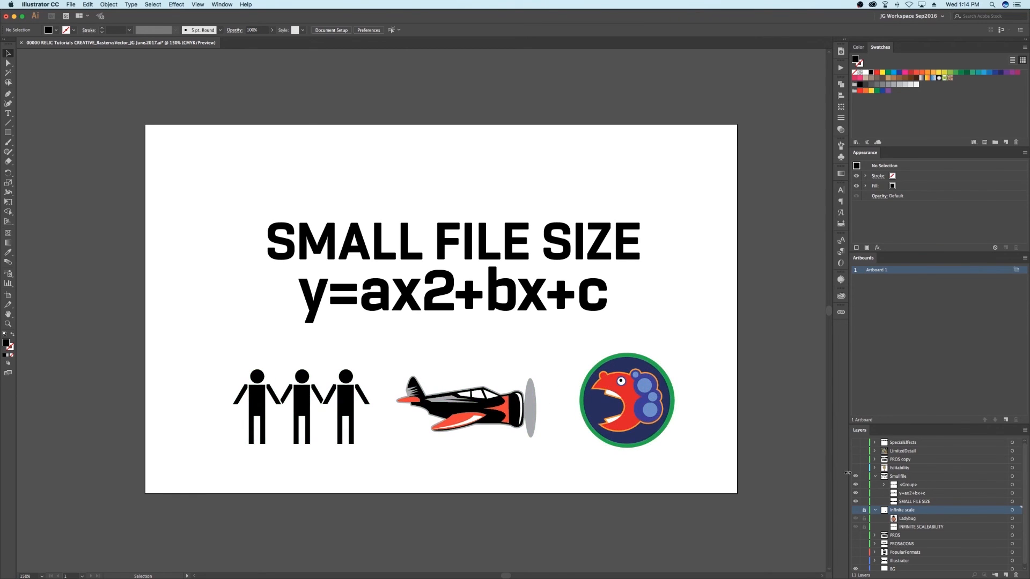
- Hide the Small File Size layer, show the Editability slide and select its tree
{"action": "left_click", "coordinate": [856, 476]}
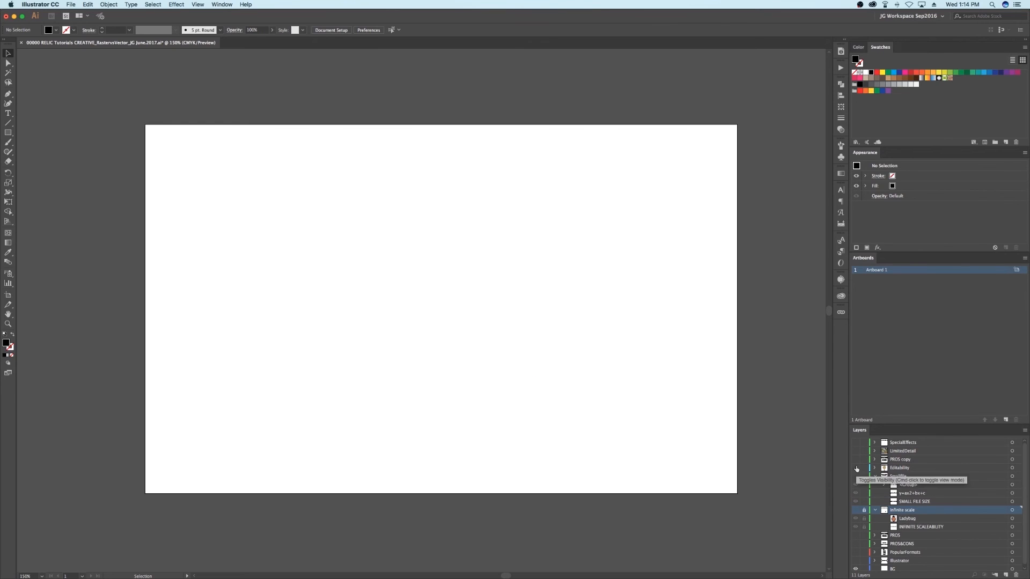
{"action": "left_click", "coordinate": [856, 468]}
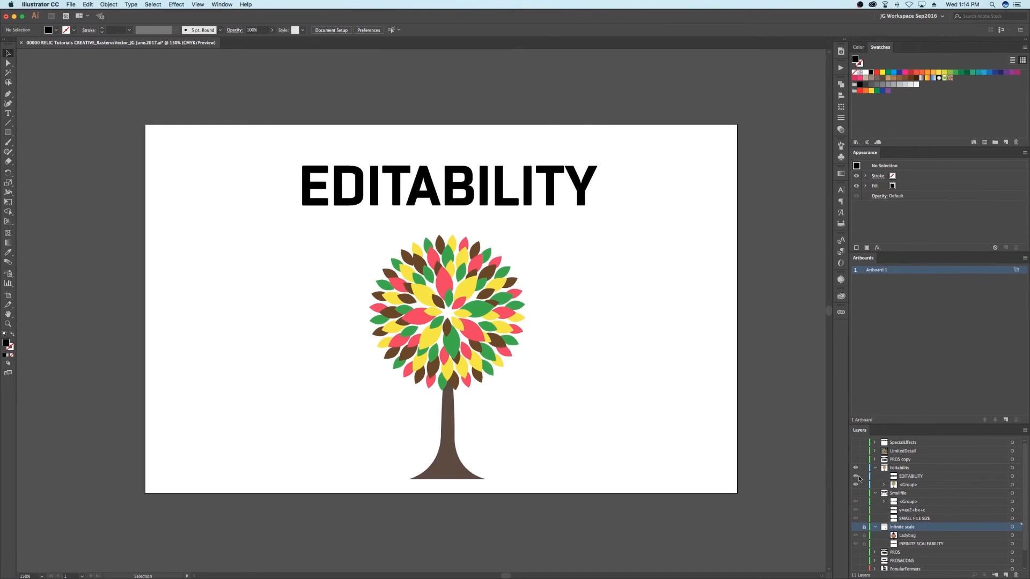
{"action": "left_click", "coordinate": [466, 330]}
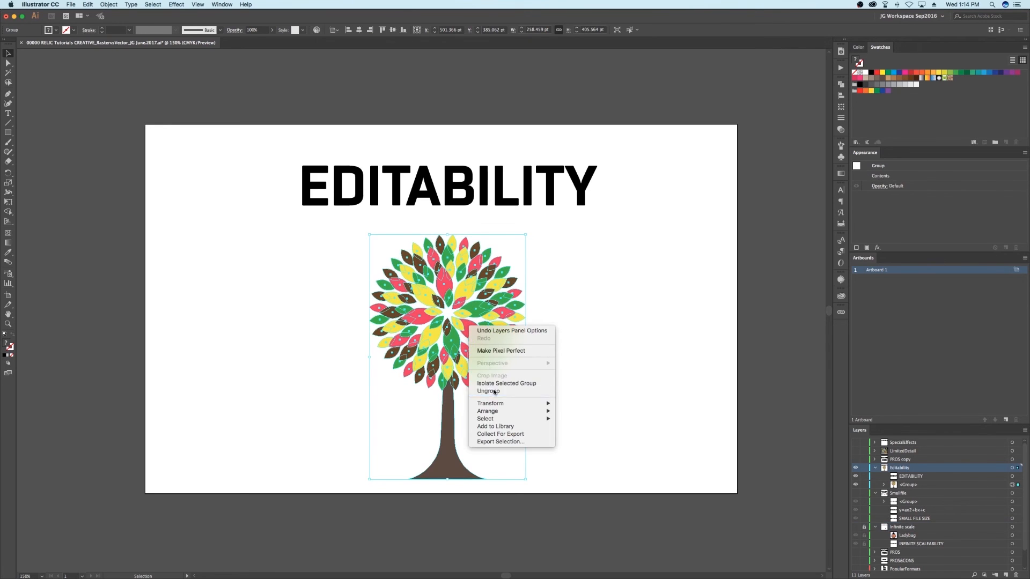
- Ungroup the tree and drag leaf clusters away into separate pieces
{"action": "left_click", "coordinate": [489, 391]}
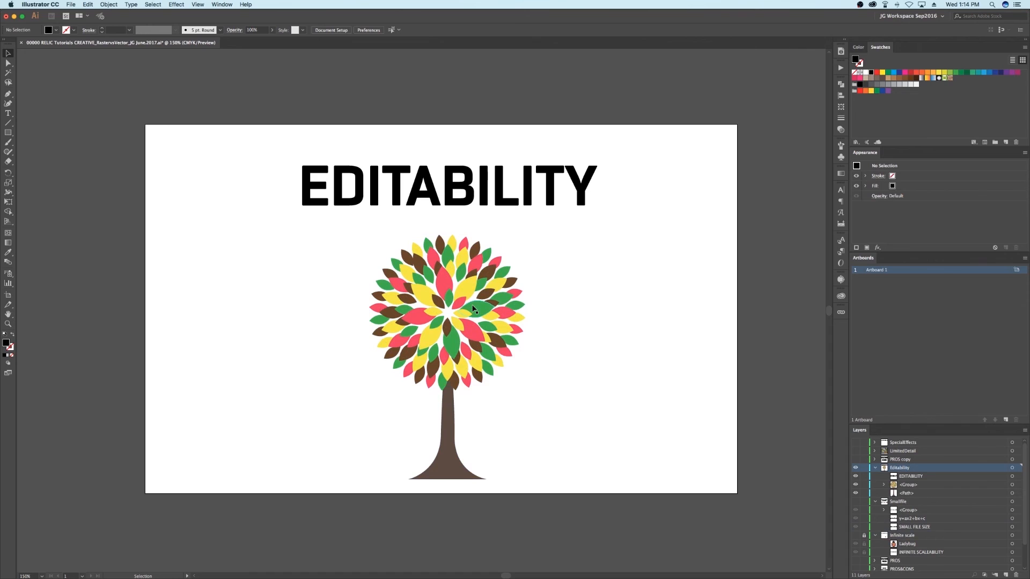
{"action": "left_click", "coordinate": [473, 309]}
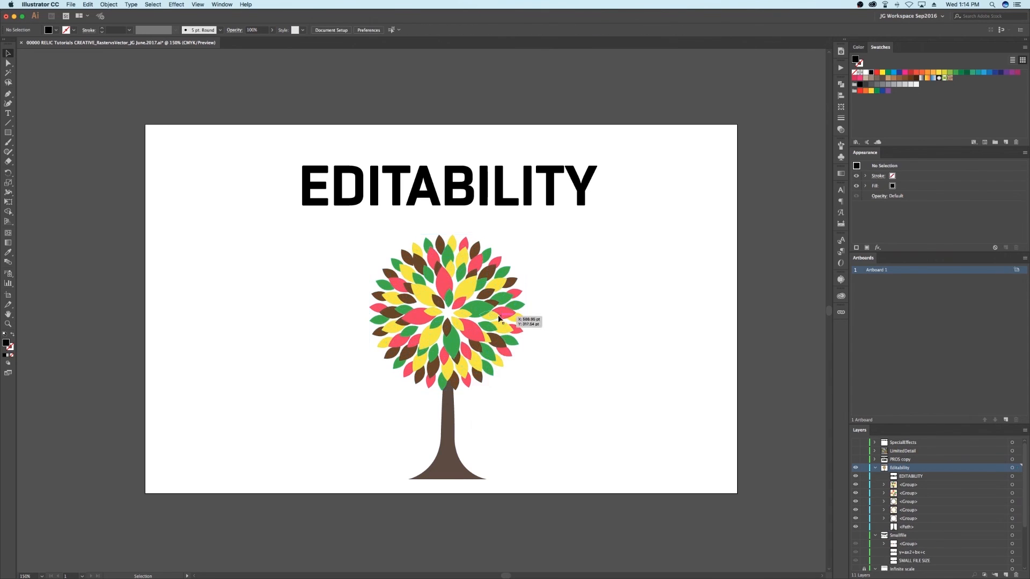
{"action": "left_click_drag", "start_coordinate": [467, 318], "coordinate": [581, 319]}
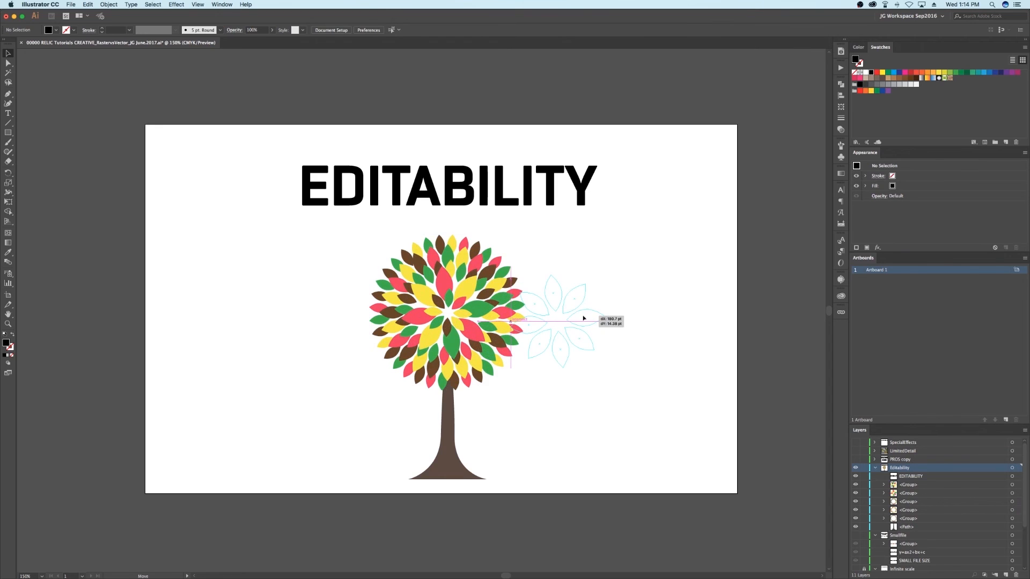
{"action": "left_click_drag", "start_coordinate": [558, 316], "coordinate": [313, 316]}
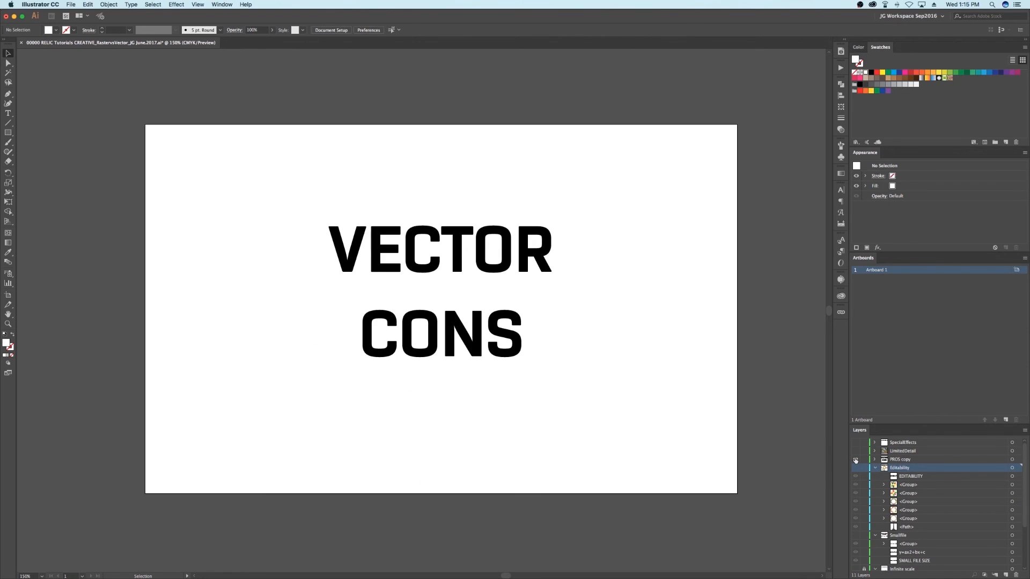
- Hide the Vector Cons title and reveal Limited Details plus its image tracing example layer
{"action": "left_click", "coordinate": [854, 459]}
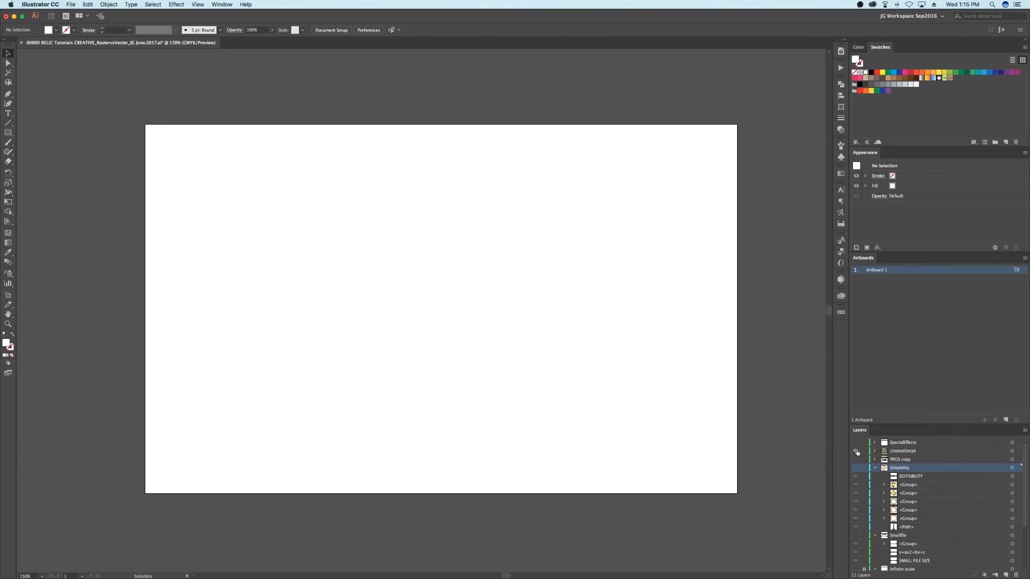
{"action": "left_click", "coordinate": [856, 451]}
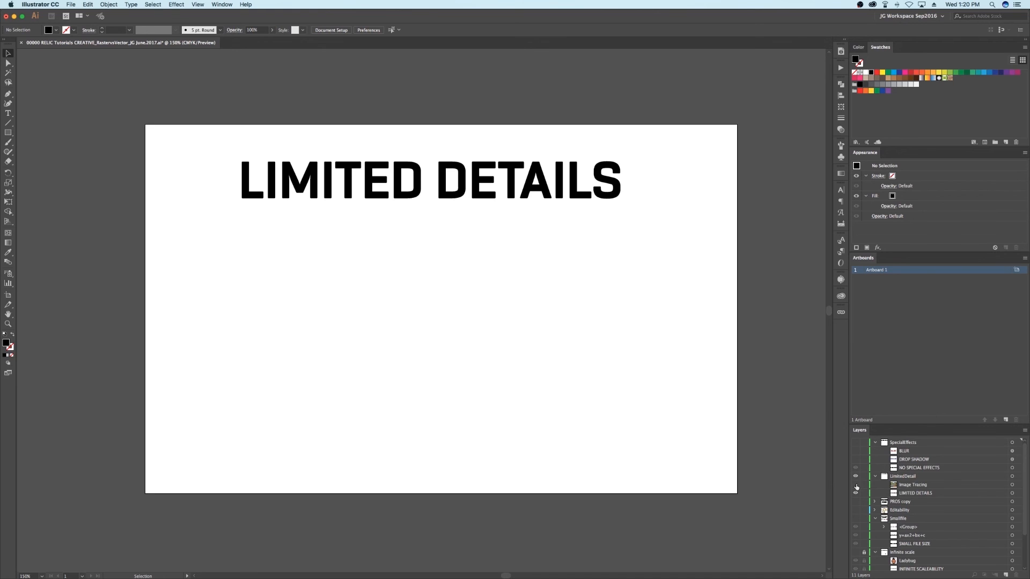
{"action": "left_click", "coordinate": [857, 485]}
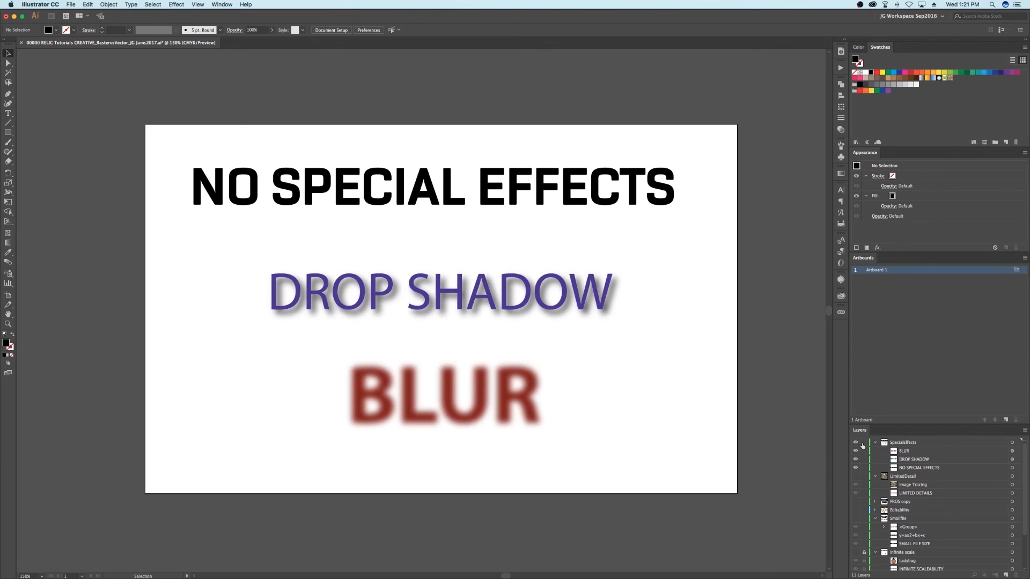
{"action": "mouse_move", "coordinate": [856, 443]}
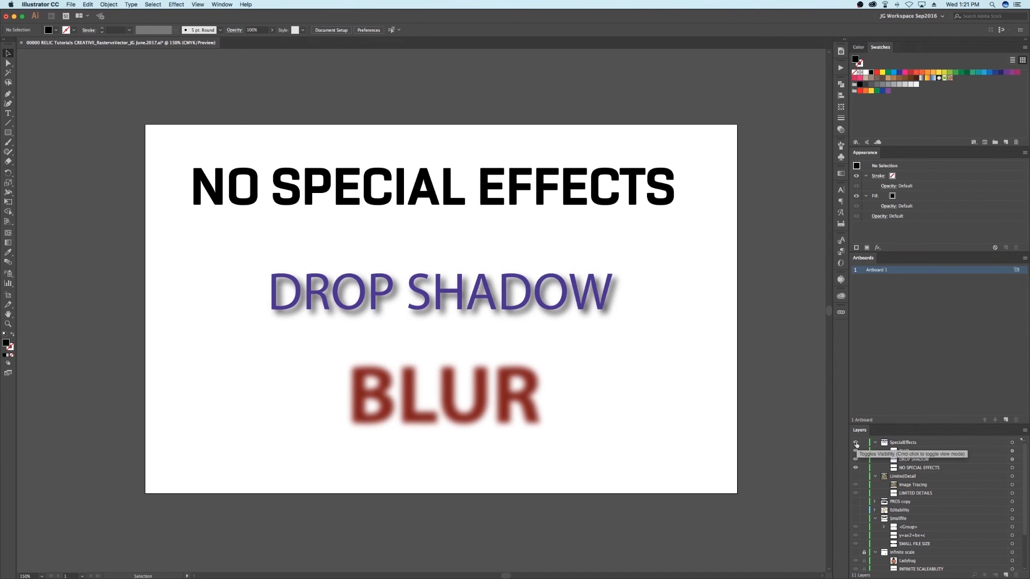